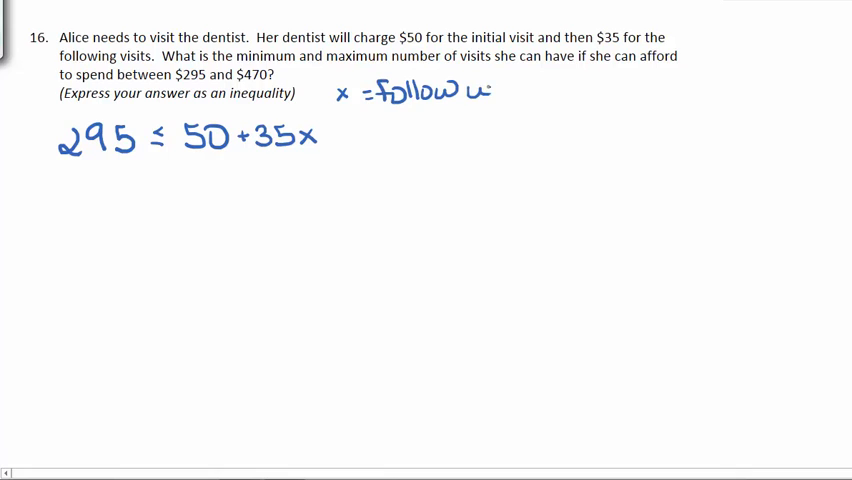
- Ink the inequalities 295 ≤ 50+35x and 470 ≥ 50+35x for problem 16
type("up")
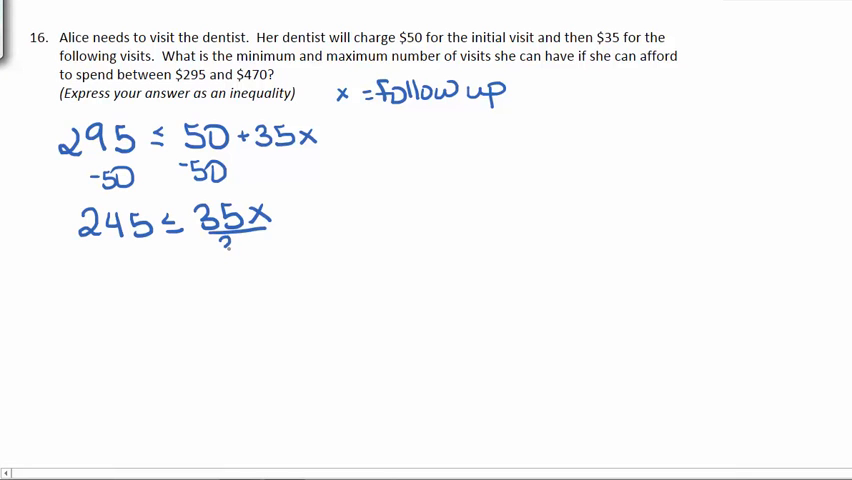
type("35")
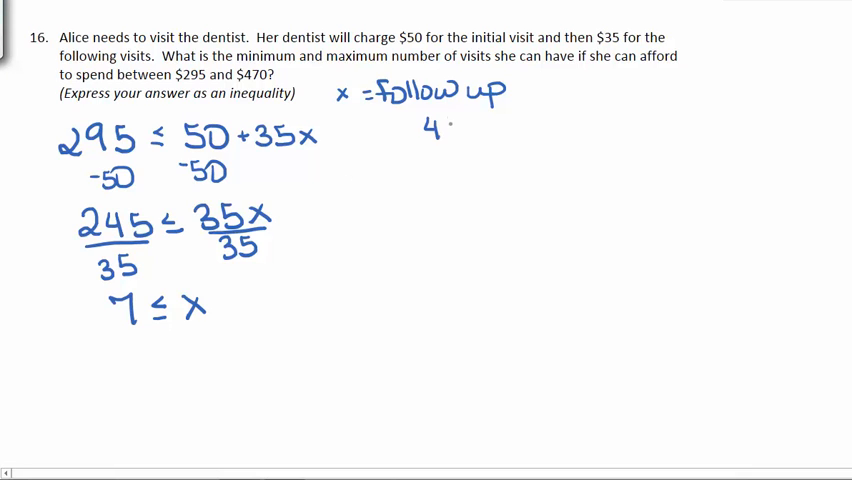
type("470 ≥")
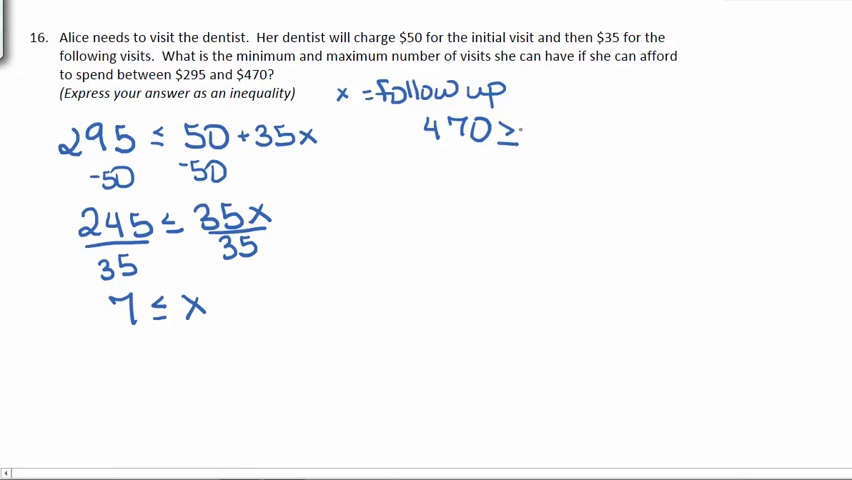
- Subtract 50 and divide by 35, giving 7 ≤ x and 12 ≥ x, and begin the combined answer
type("50 + 3")
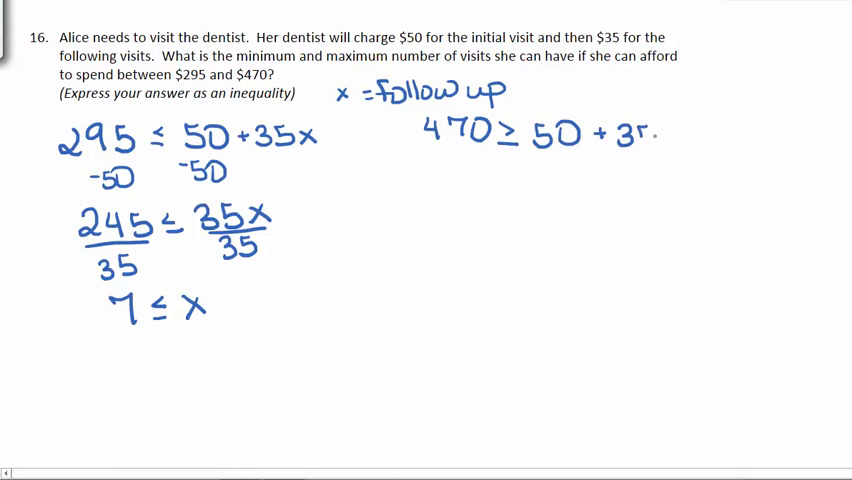
type("5x")
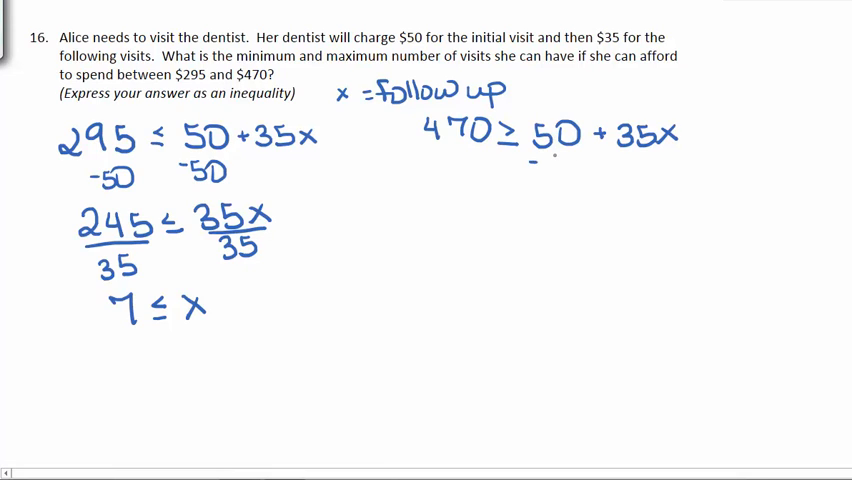
type("-50")
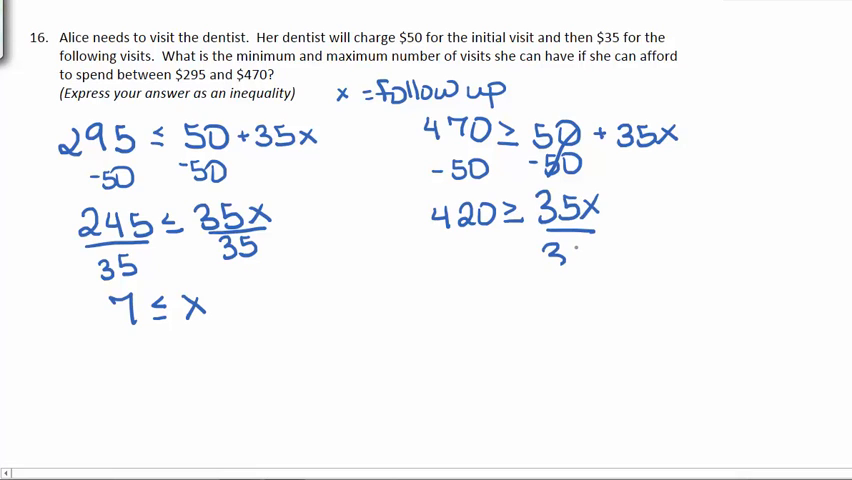
type("35")
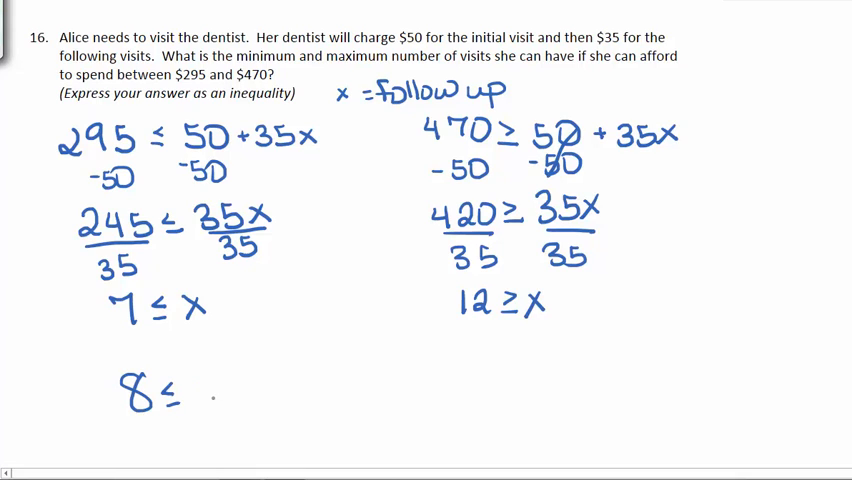
type("visi")
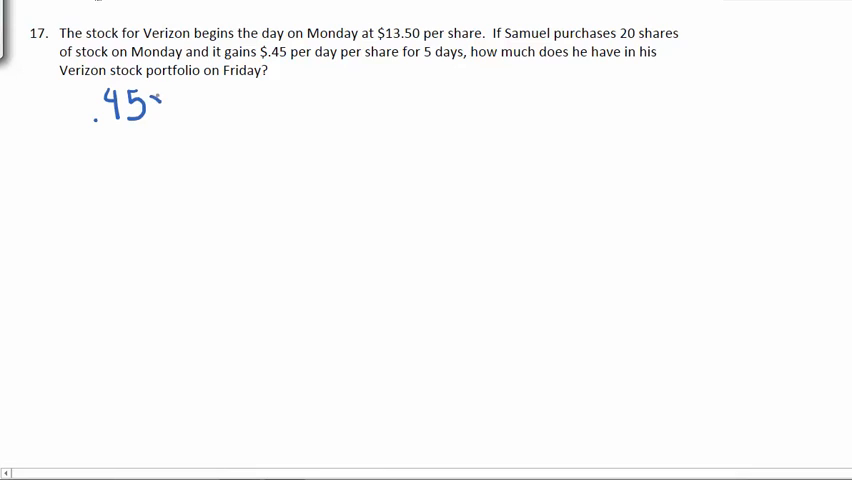
- Ink .45×5 = 2.25, 13.50 + 2.25 = $15.75, and 15.75×20 for problem 17
type("×5 = 2")
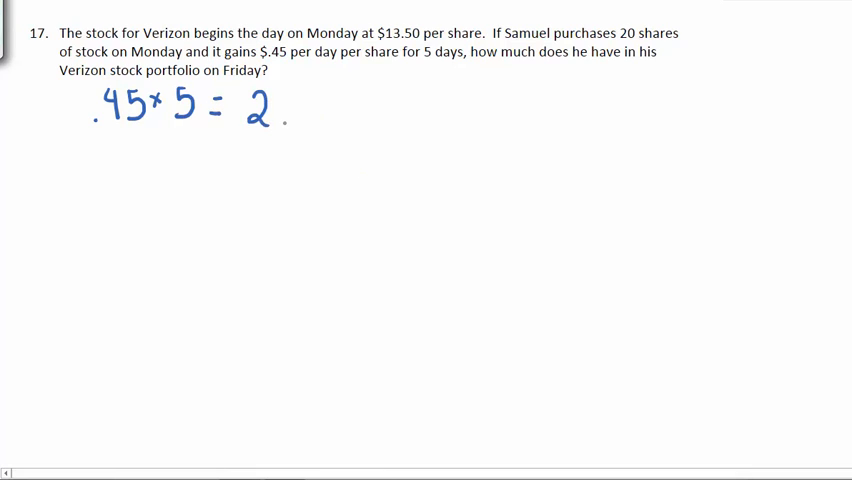
type(".25")
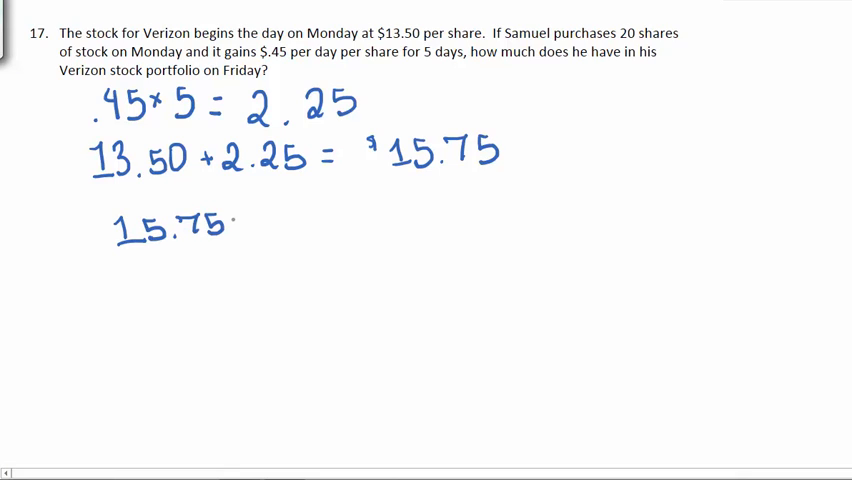
type("×20")
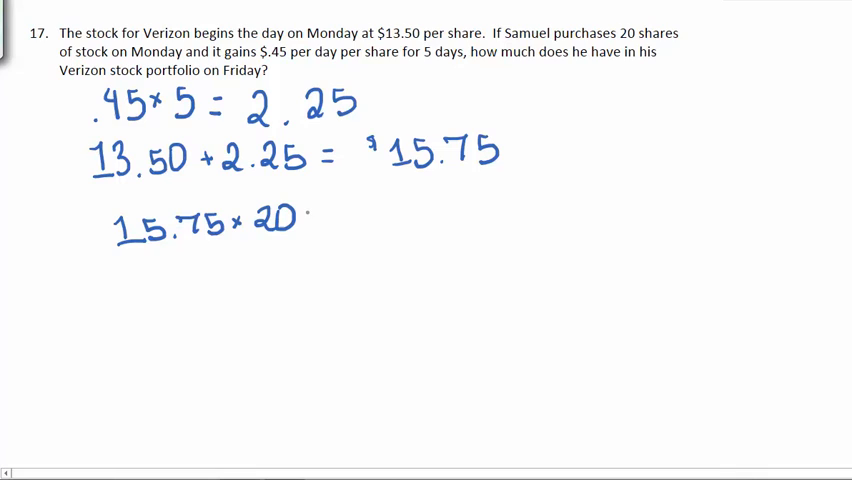
type("= $")
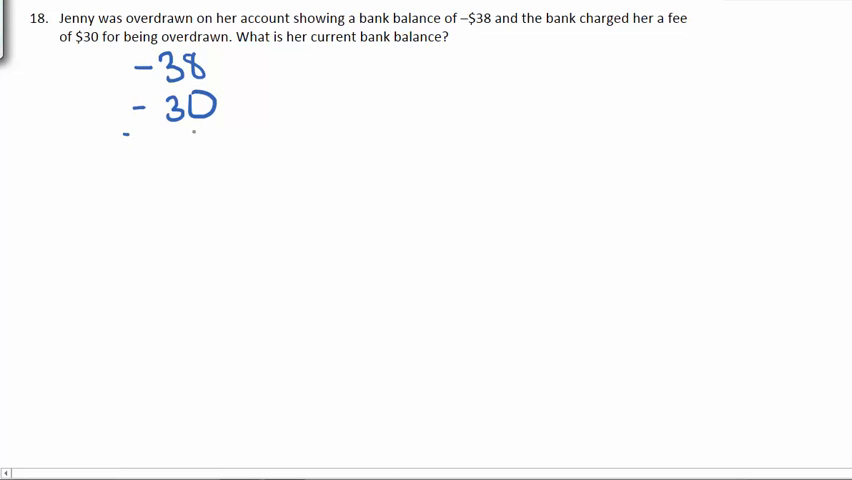
- Write −38 − 30 beneath the problem 18 question
left_click_drag(125, 130, 238, 135)
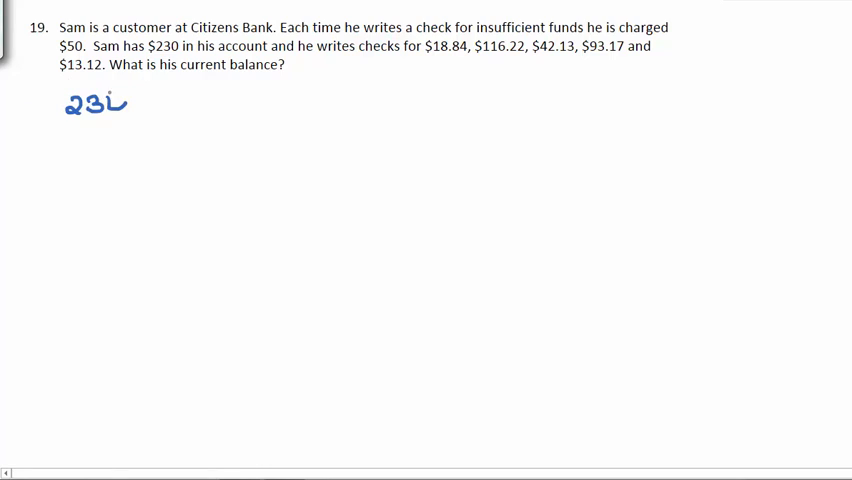
- Set up 230 − 18.84 as a column subtraction with result 211.16
left_click_drag(60, 135, 110, 135)
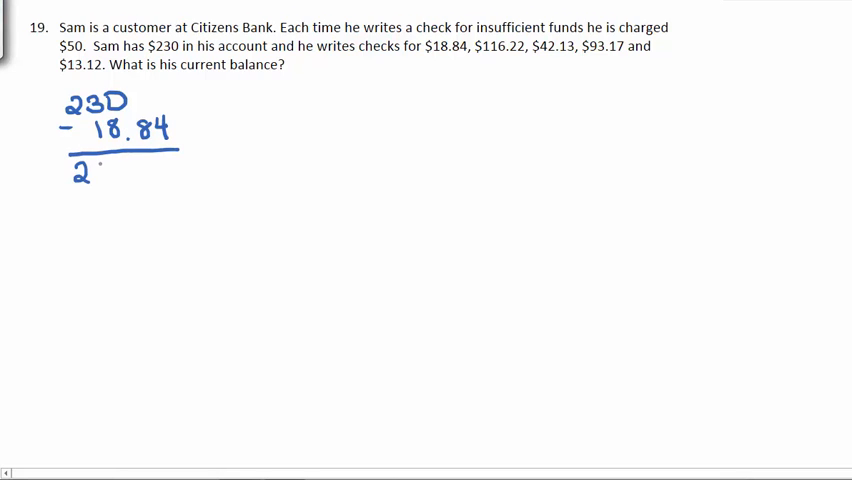
type("211.16")
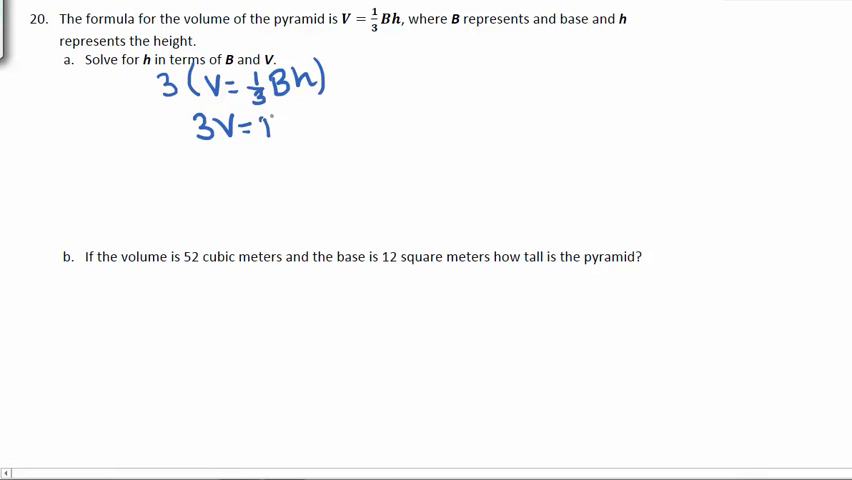
- Multiply V=⅓Bh by 3, divide 3V=Bh by B to get 3V/B = h
type("Bh")
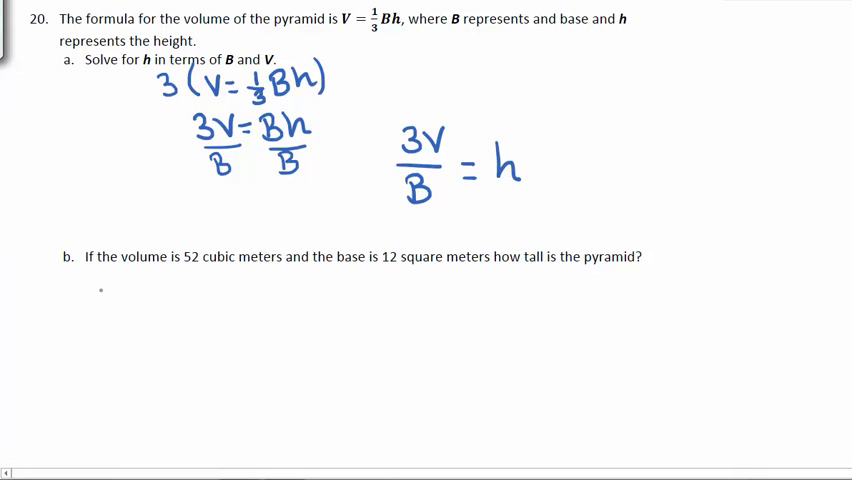
- Write V = 52 and B = 12, then set up 3·52/12 = h and start computing
type("V= 52")
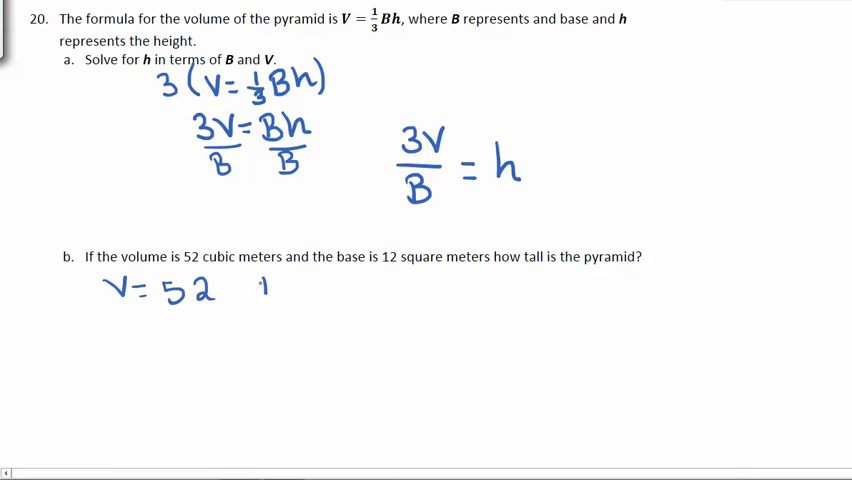
type("B=1")
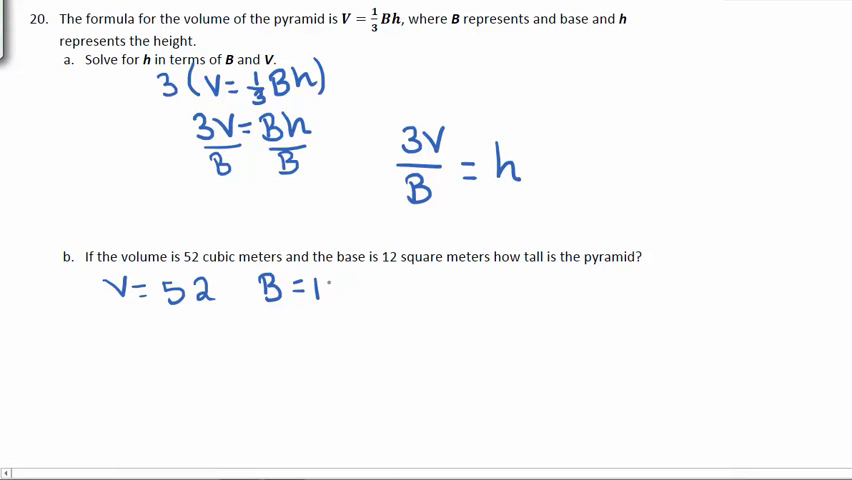
type("2")
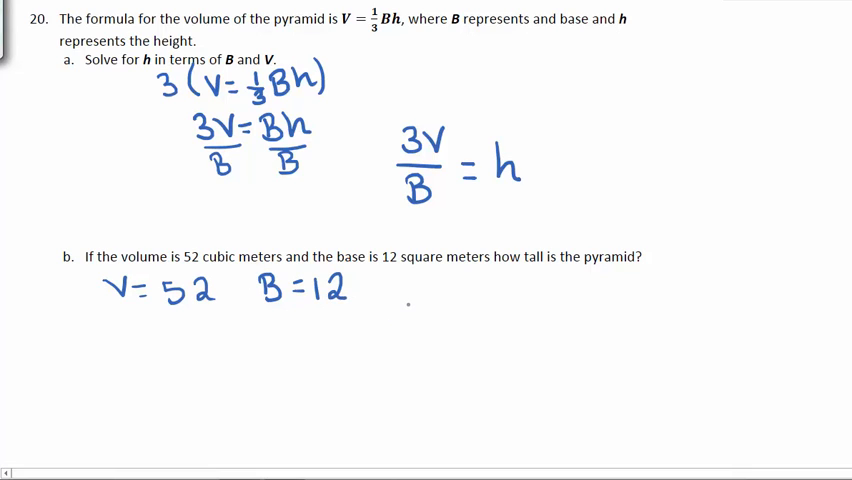
type("3")
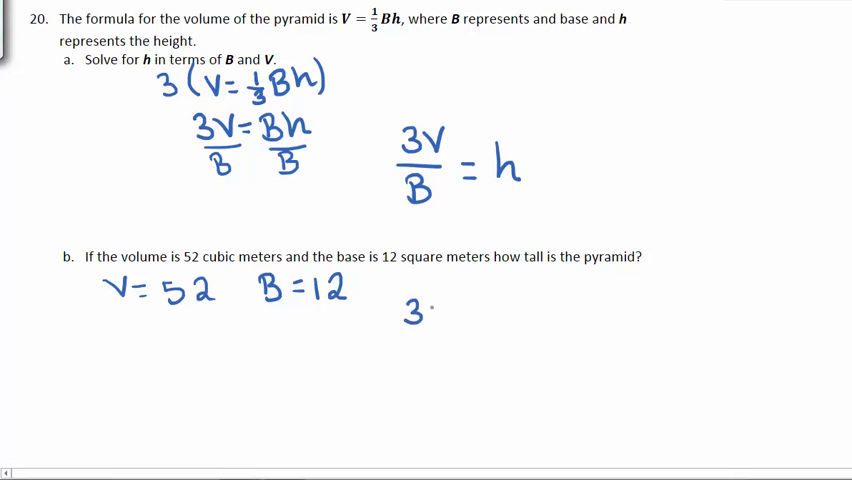
type("52")
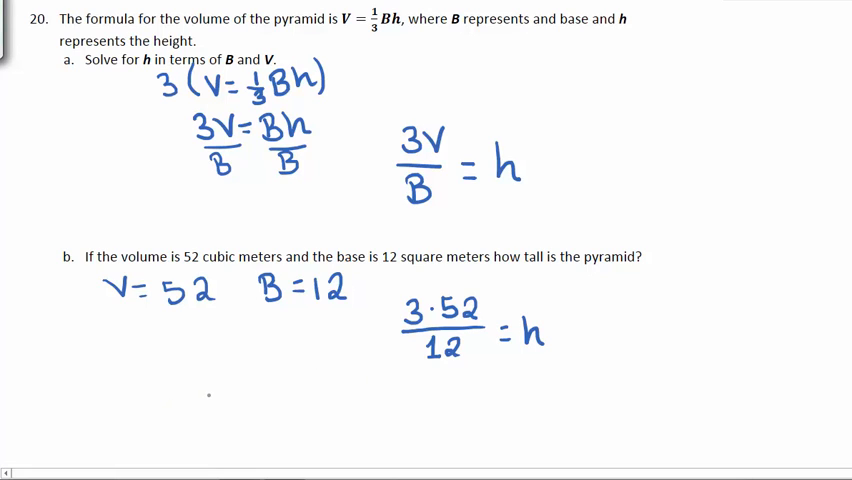
type("15")
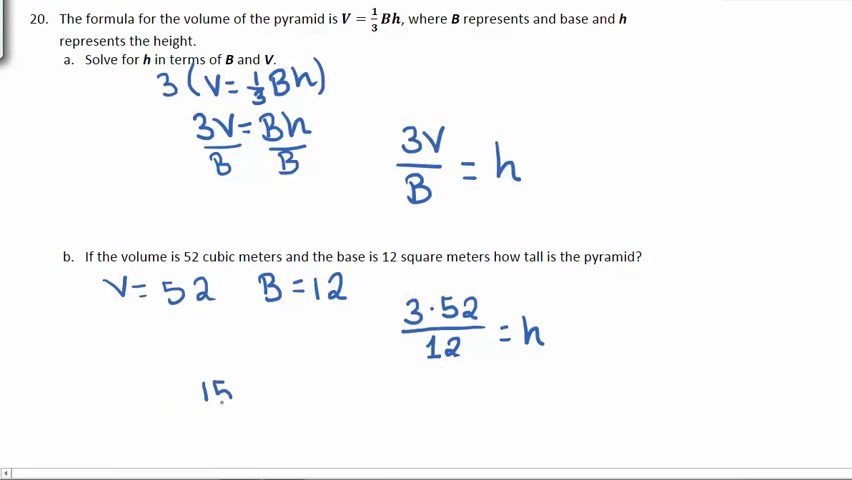